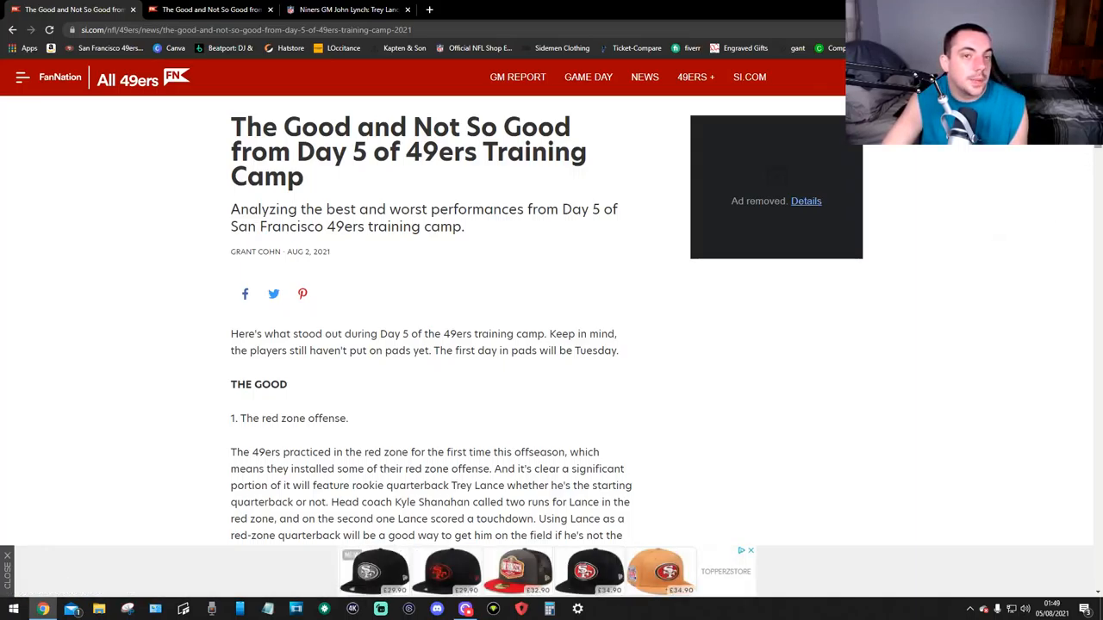
pyautogui.scroll(-3)
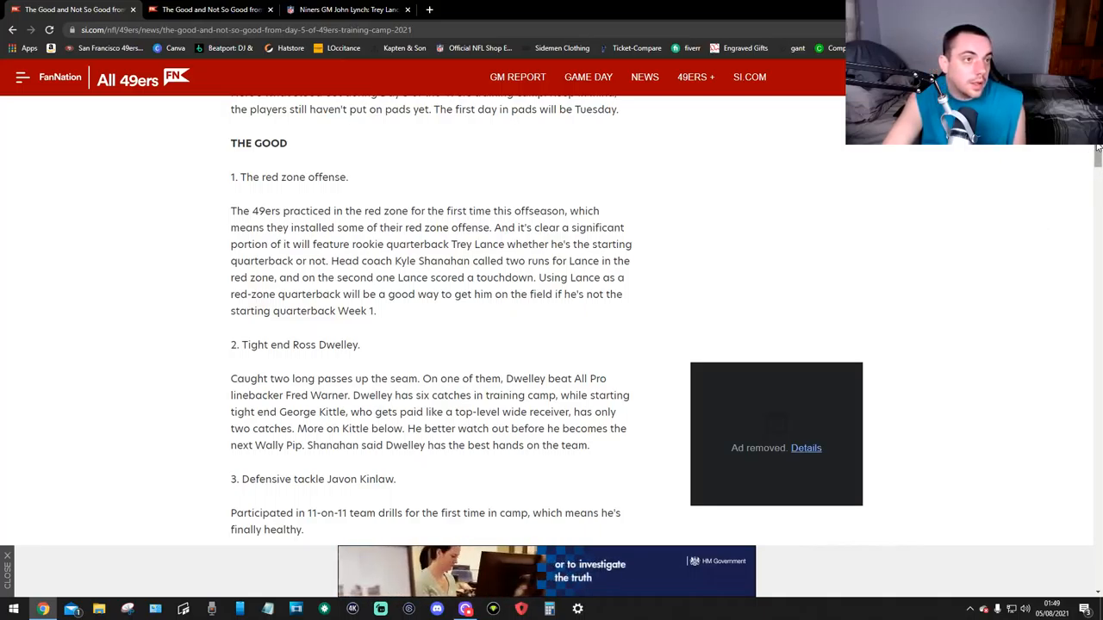
pyautogui.scroll(-3)
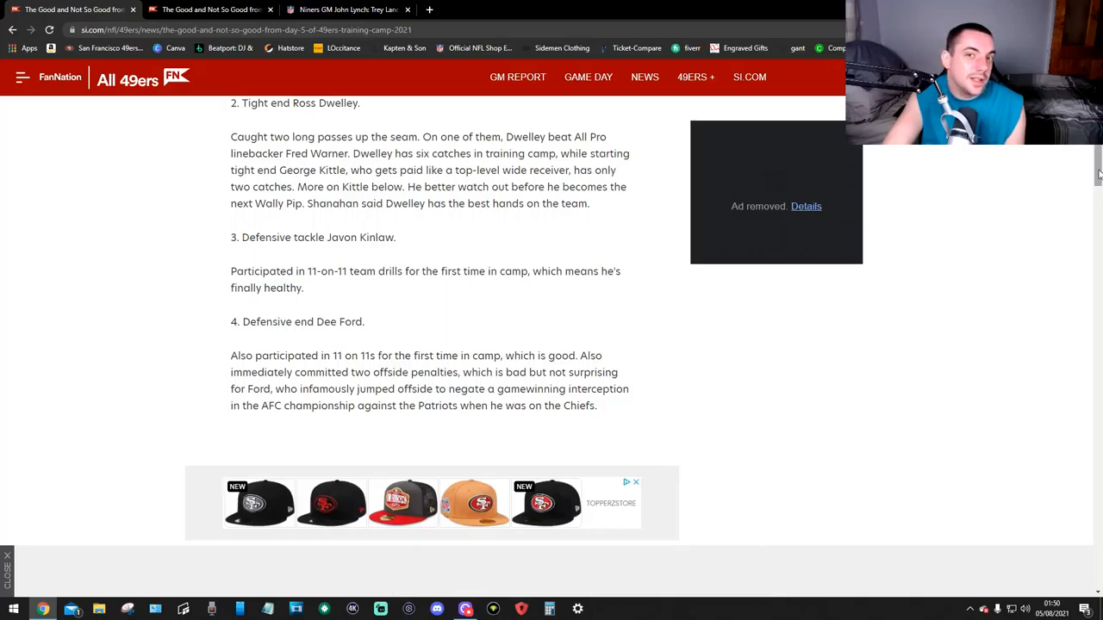
pyautogui.scroll(-3)
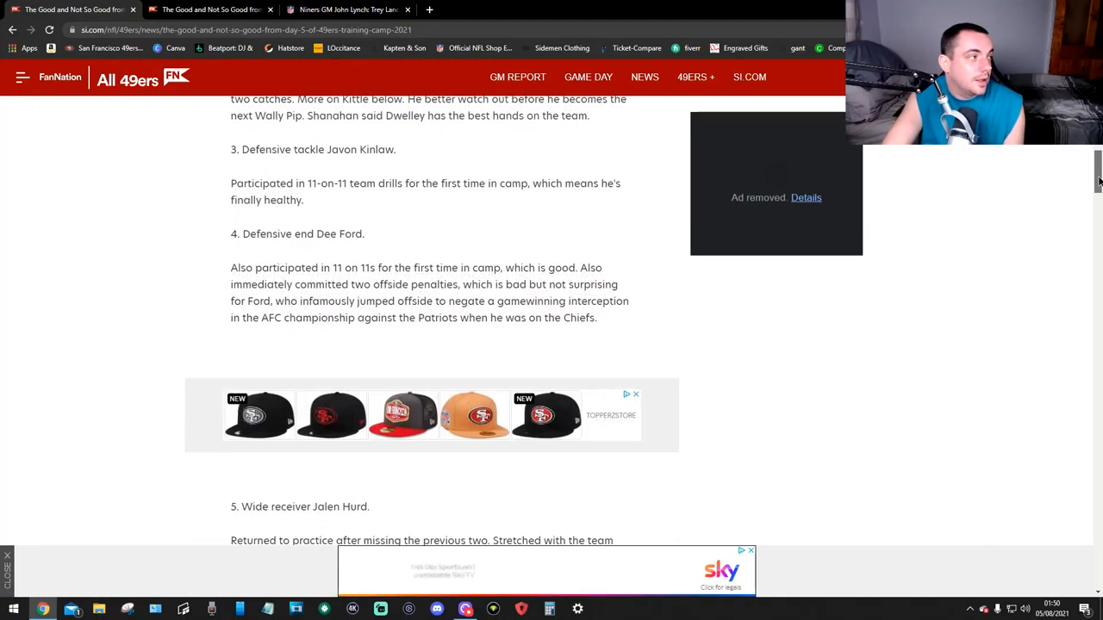
pyautogui.scroll(-3)
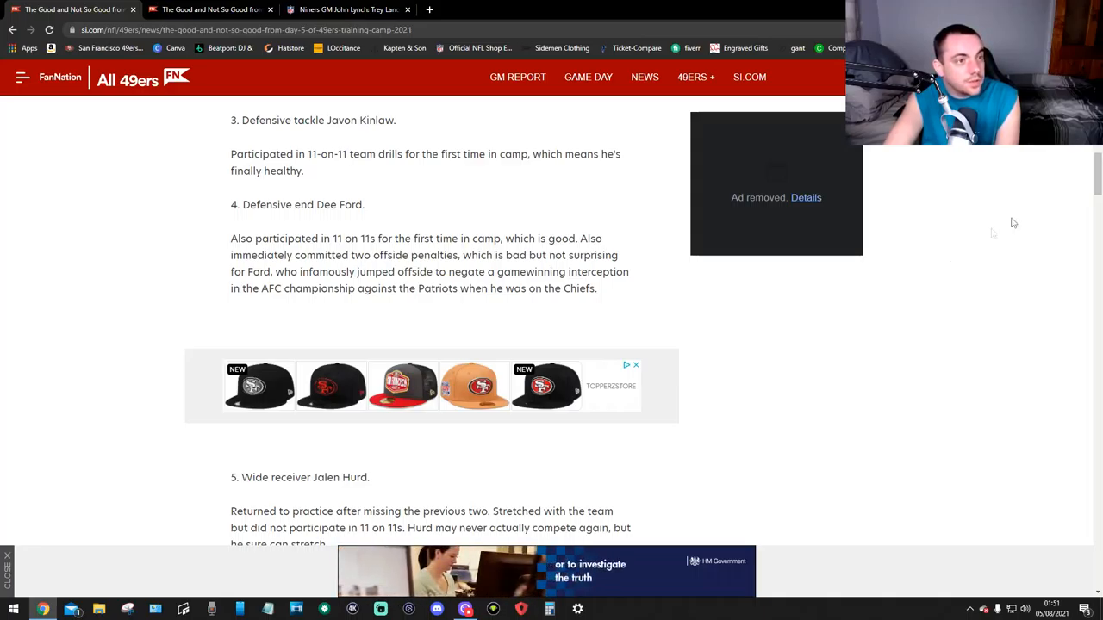
pyautogui.scroll(-3)
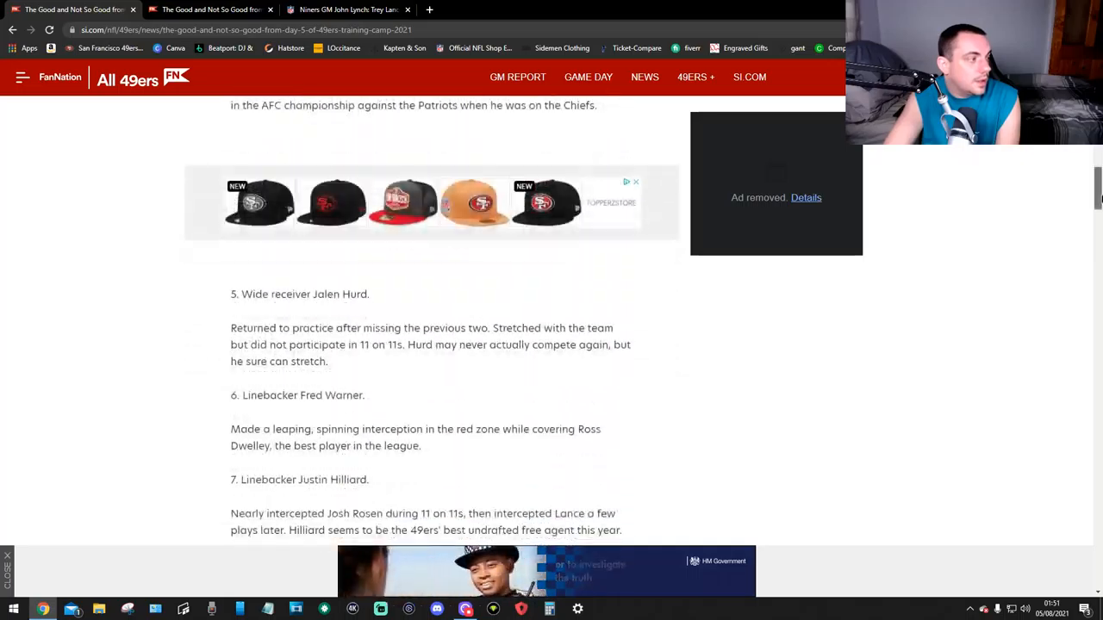
pyautogui.scroll(-3)
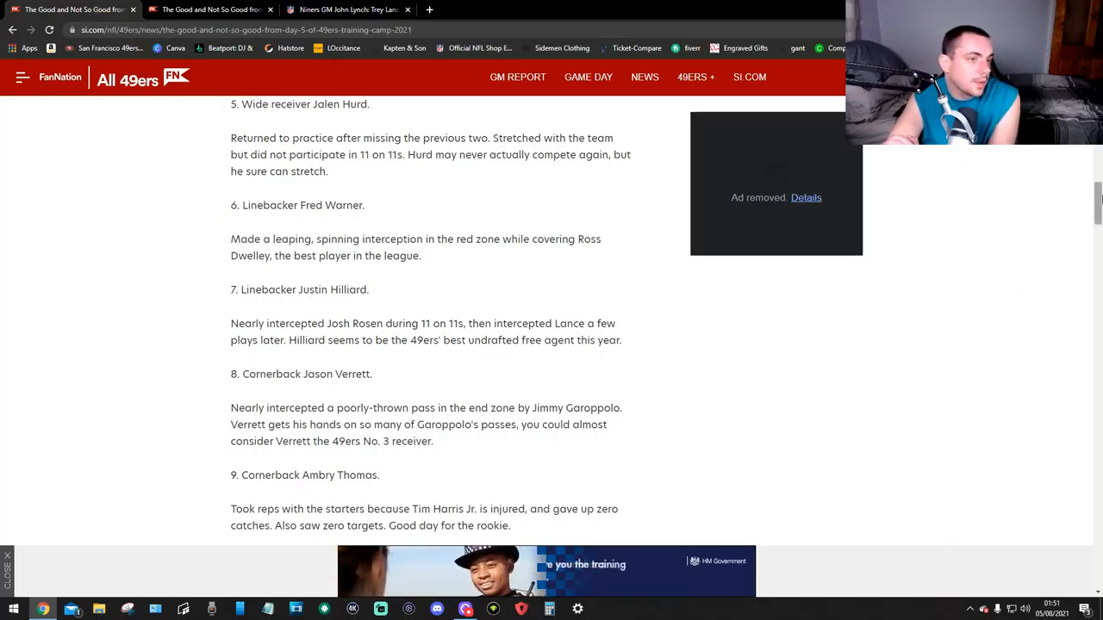
pyautogui.scroll(-3)
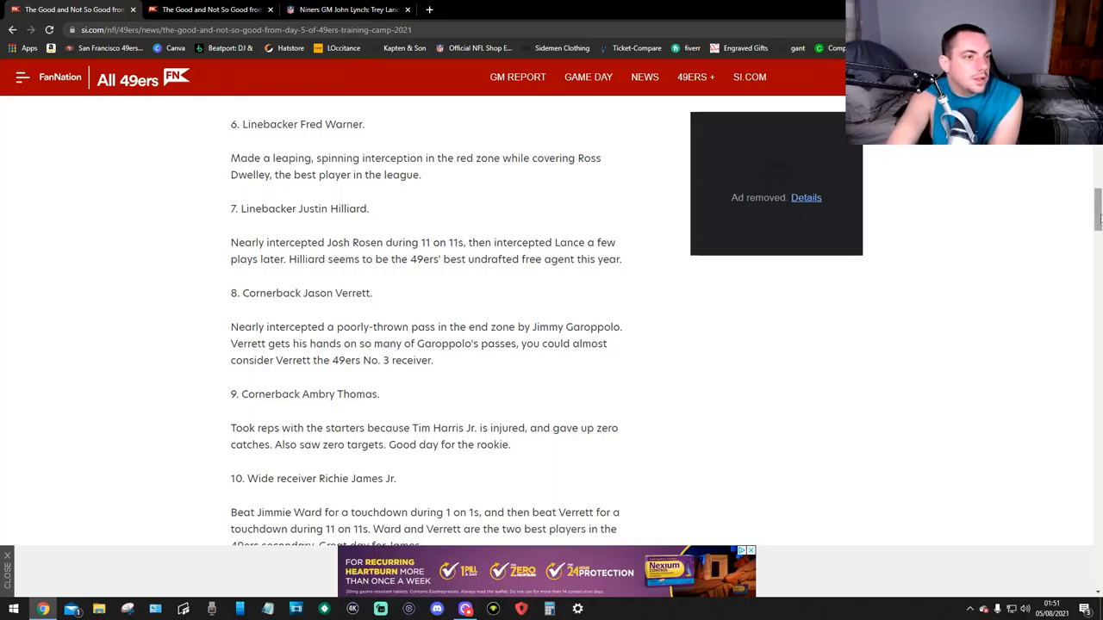
pyautogui.scroll(-3)
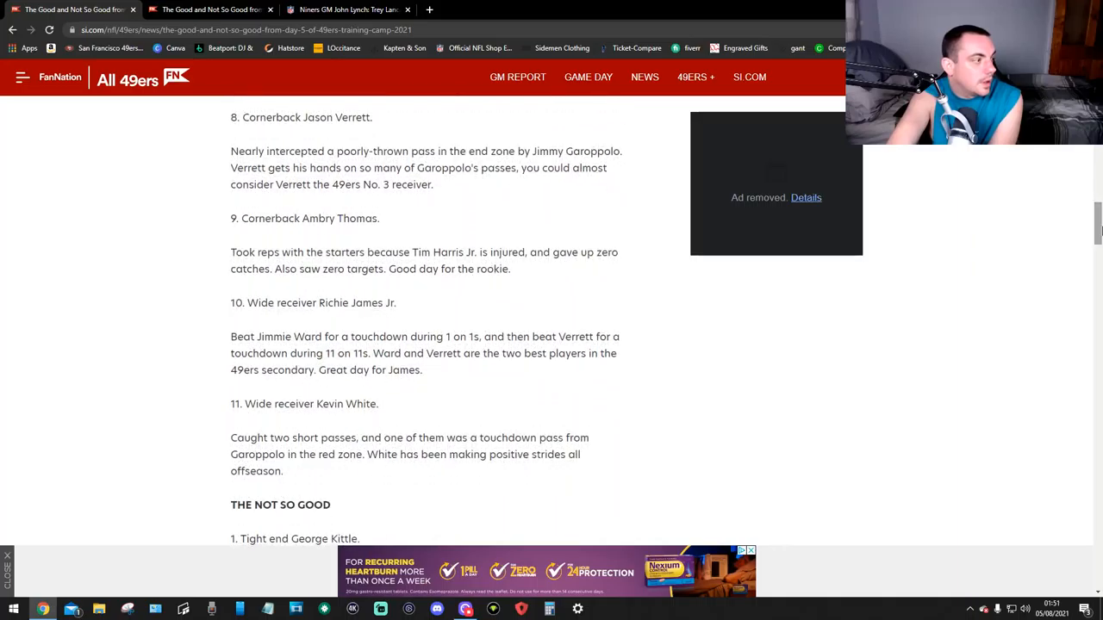
pyautogui.moveTo(1014, 307)
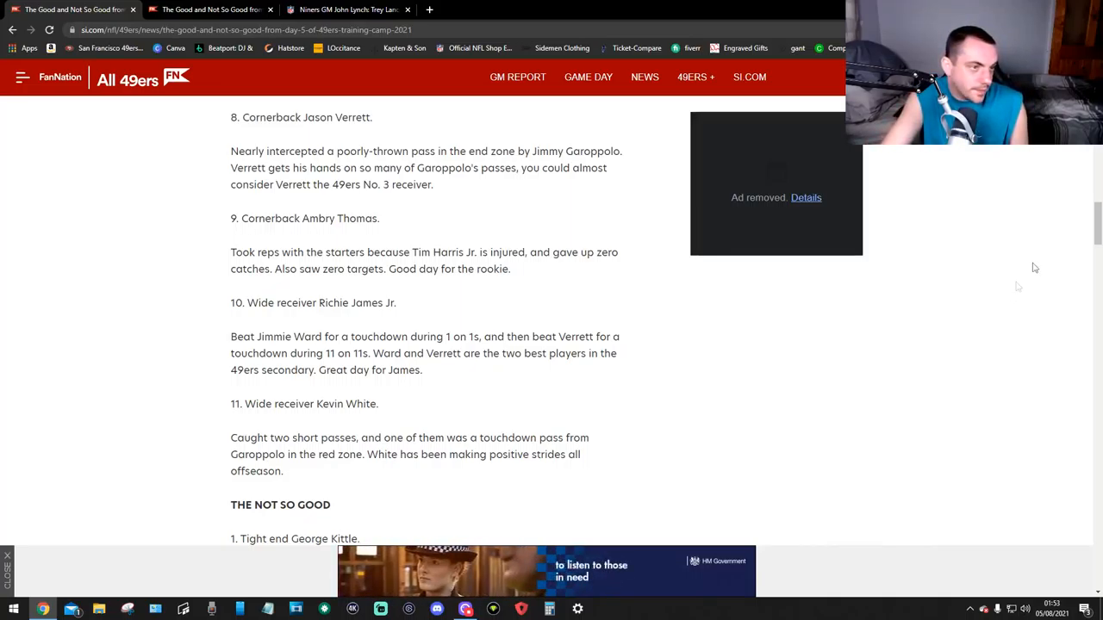
pyautogui.scroll(-3)
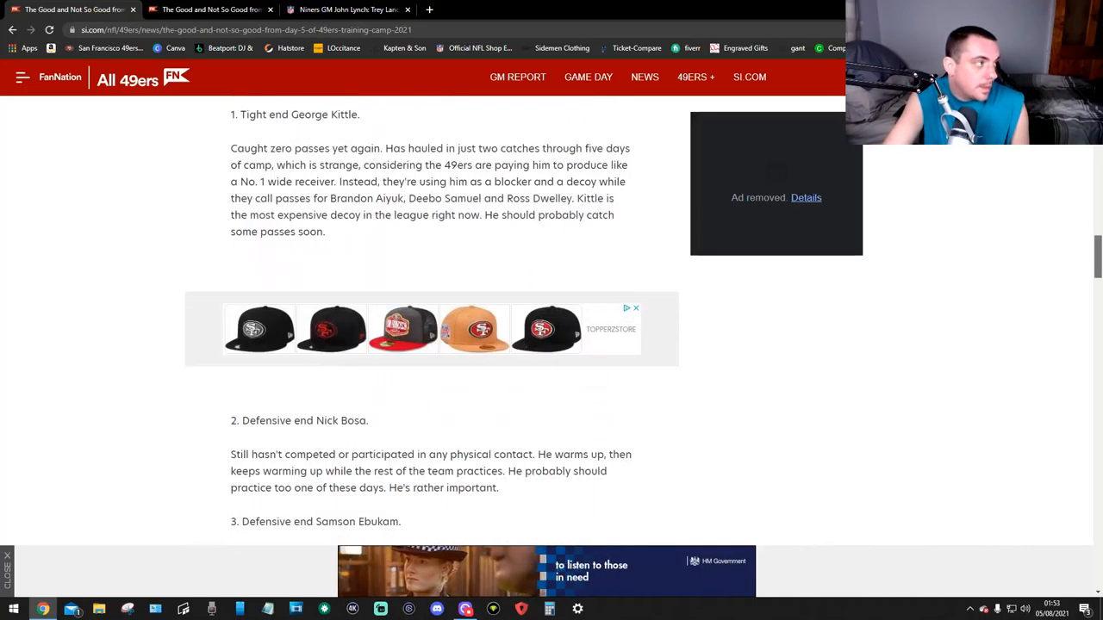
pyautogui.scroll(3)
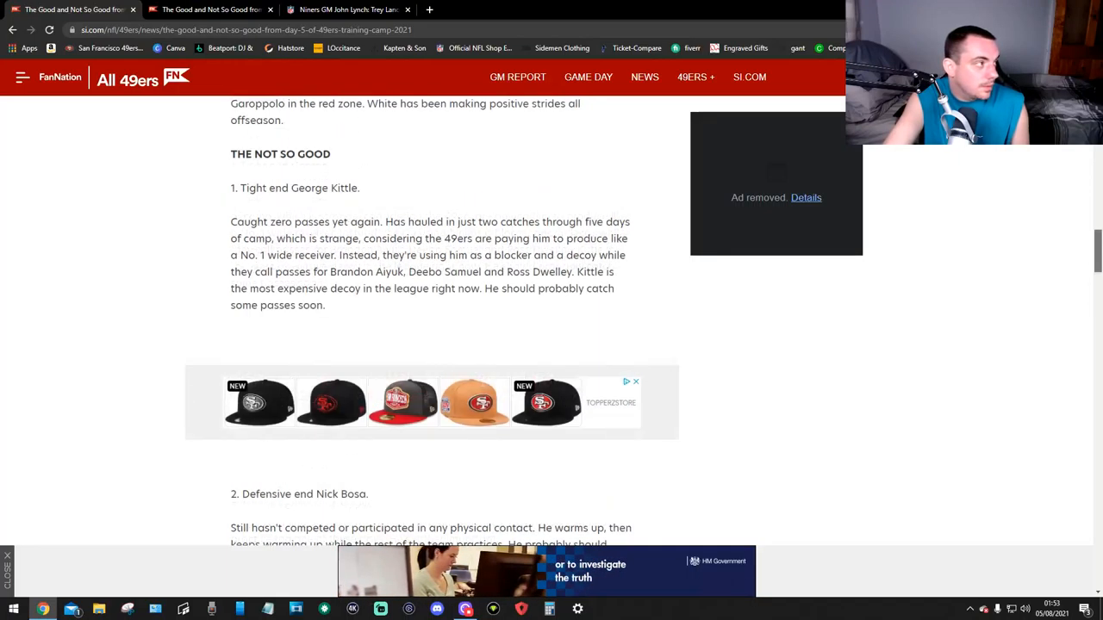
pyautogui.scroll(-3)
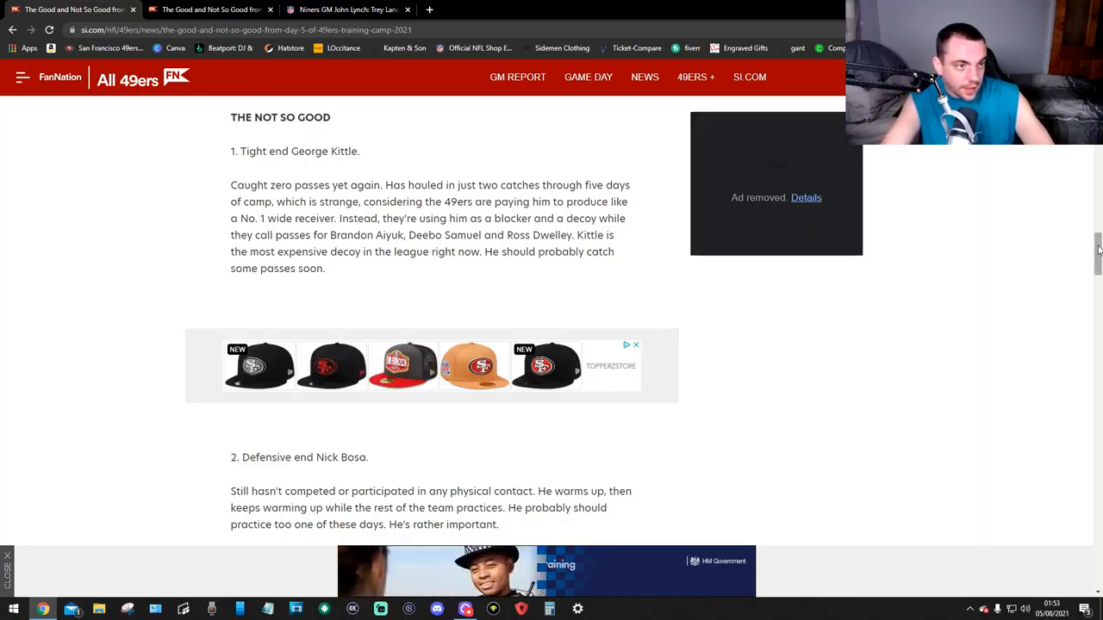
pyautogui.scroll(-3)
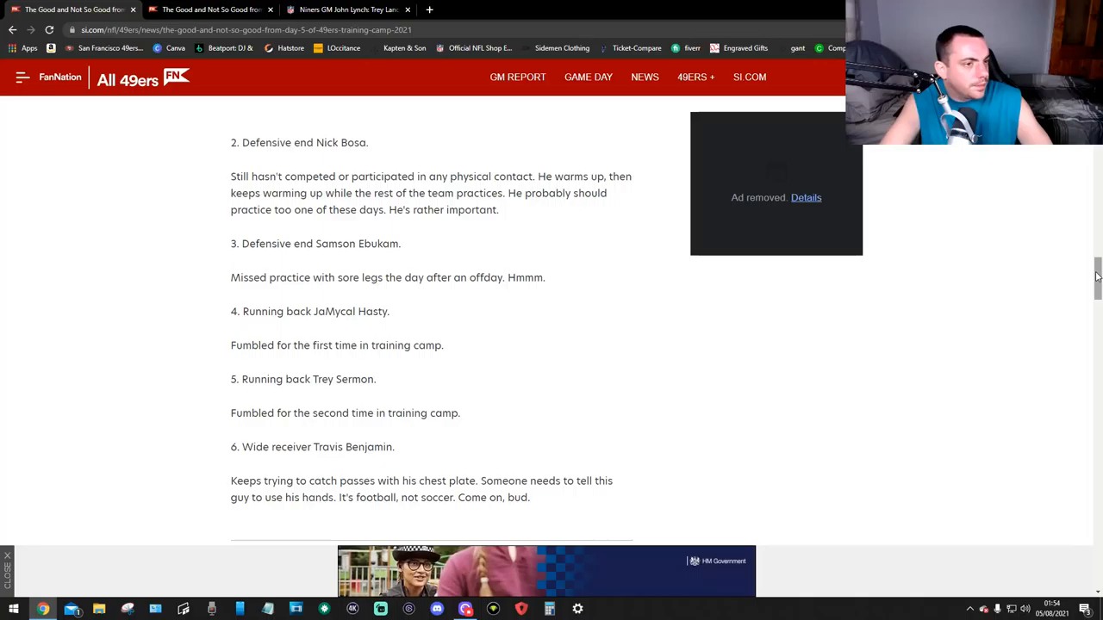
pyautogui.scroll(-3)
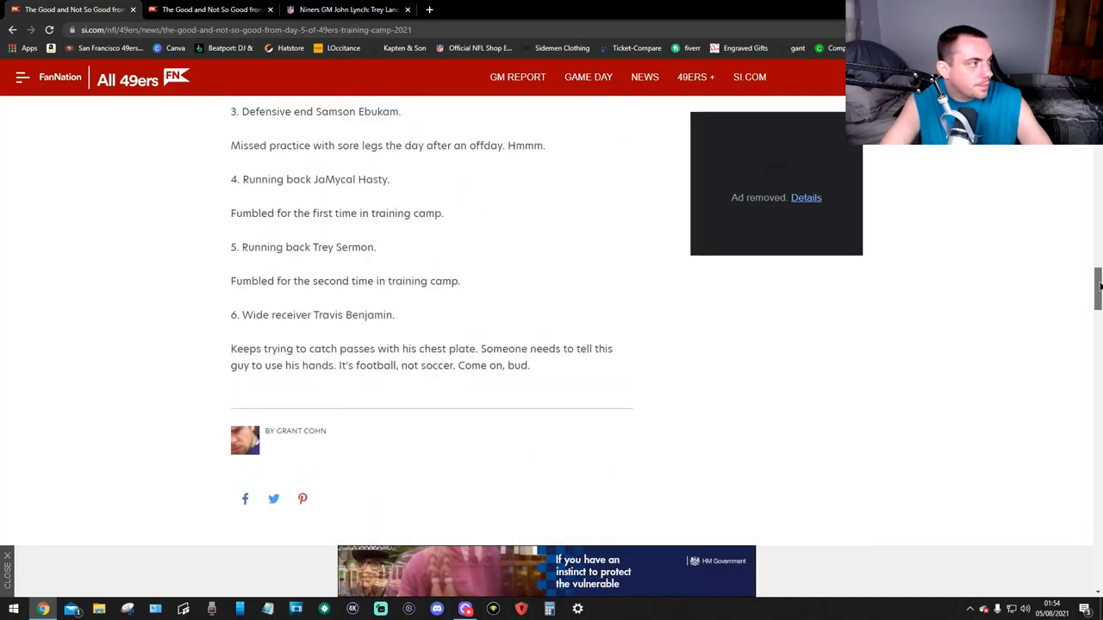